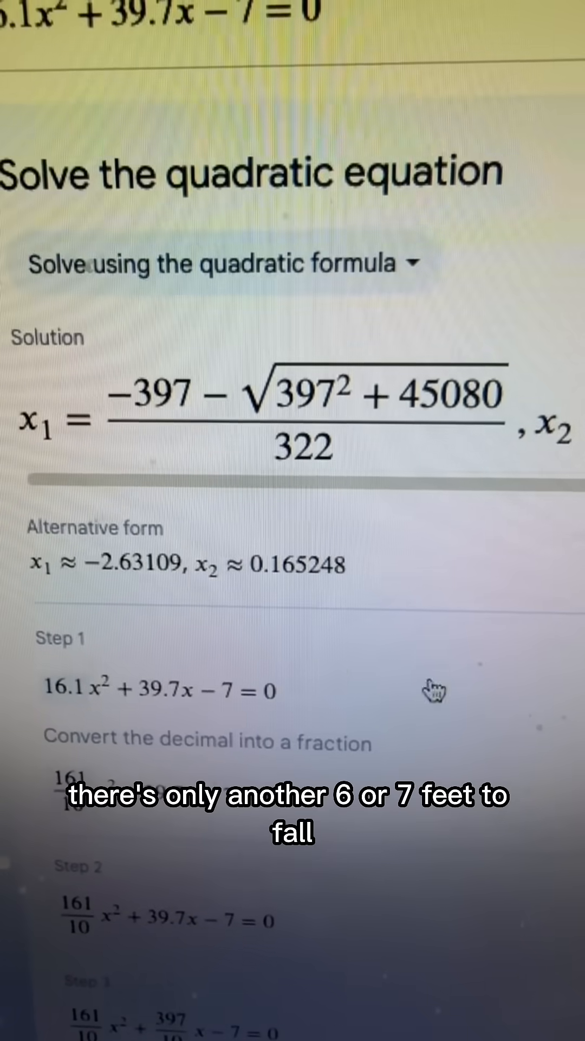
Divide 947.142857143 inches by 12 in the calculator to get about 78.93 feet.
scroll(down, 3)
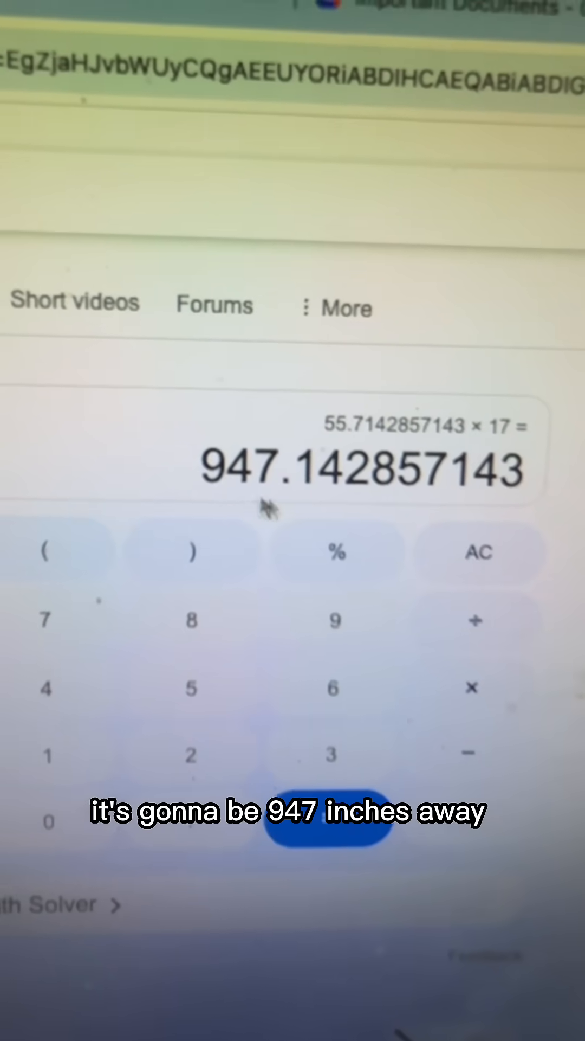
click(326, 841)
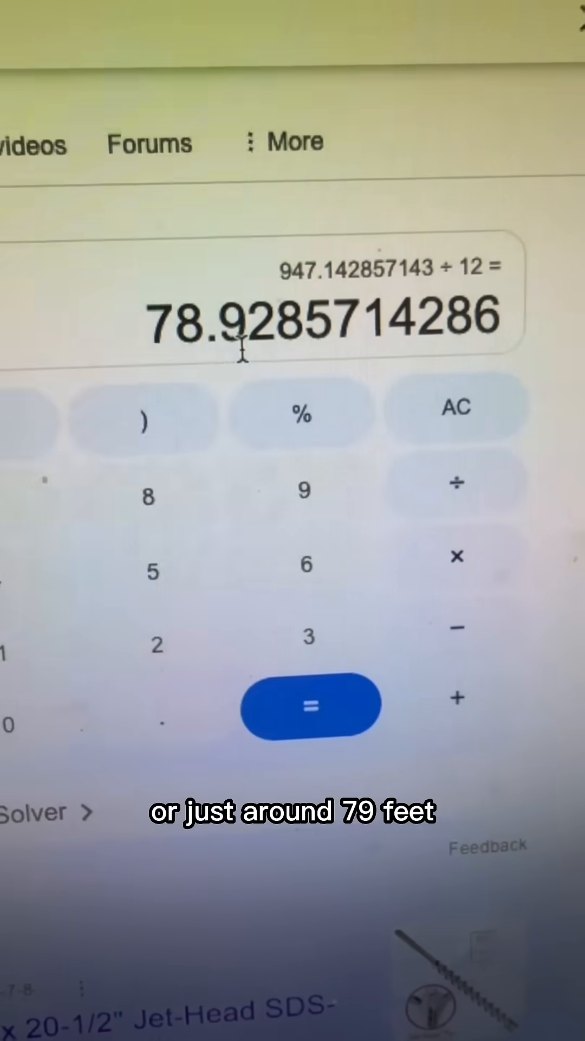